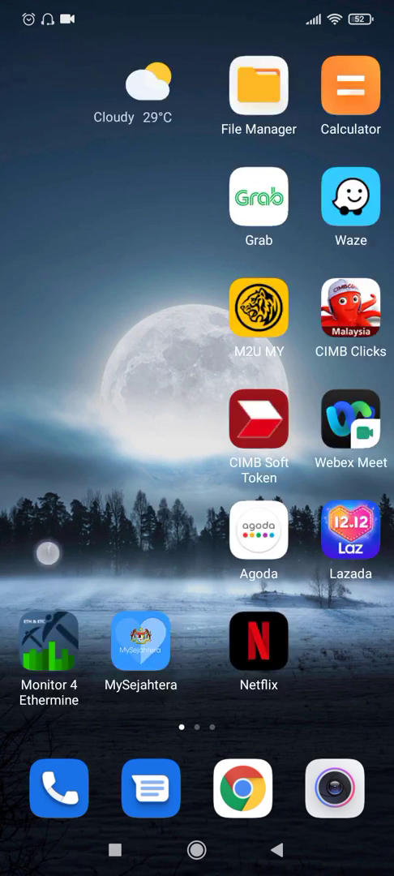
Launch Firefox from the second home screen page, landing on its start page.
{"action": "scroll", "scroll_direction": "left", "scroll_amount": 3}
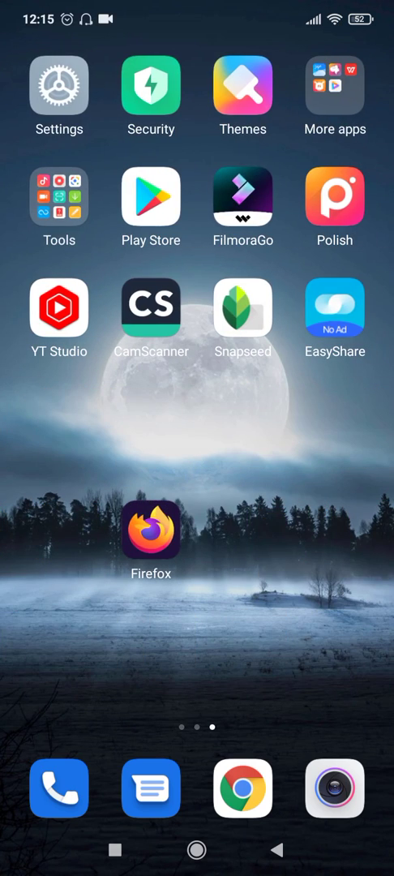
{"action": "left_click", "coordinate": [150, 541]}
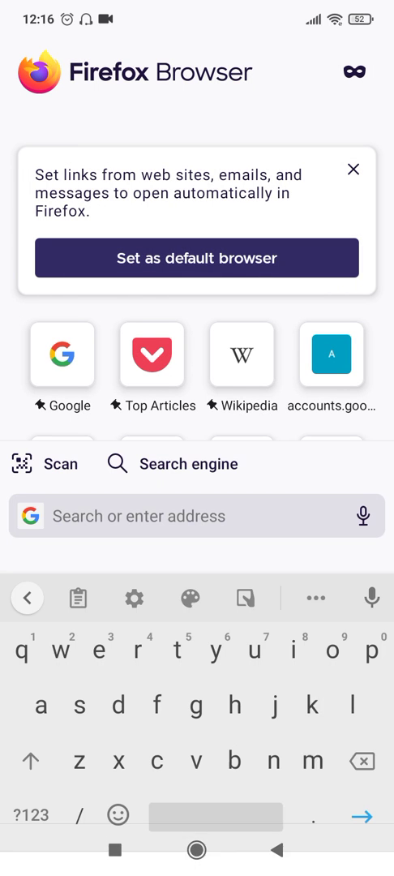
Load youtube.com and go to the signed-in account's own channel page.
{"action": "type", "text": "youtube.com/"}
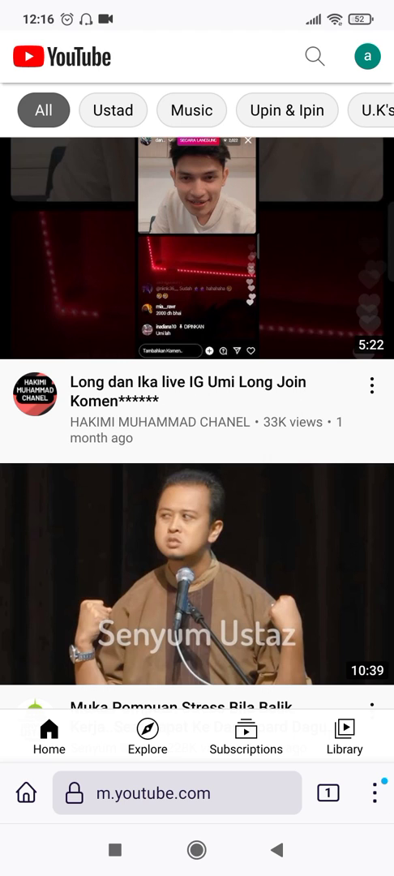
{"action": "left_click", "coordinate": [371, 57]}
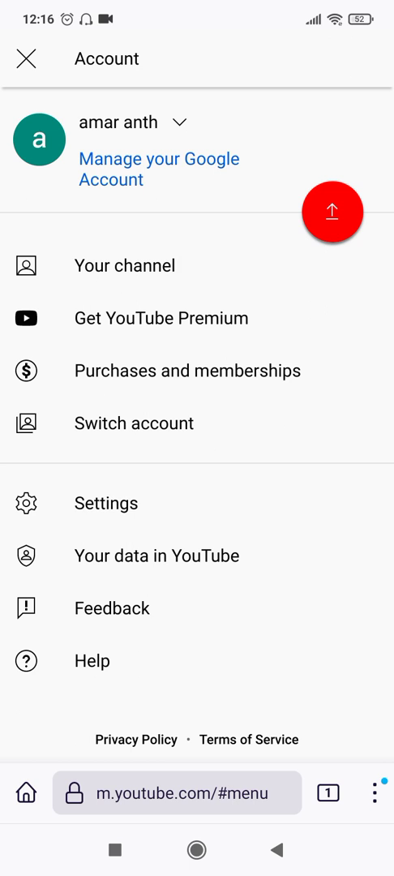
{"action": "left_click", "coordinate": [124, 267]}
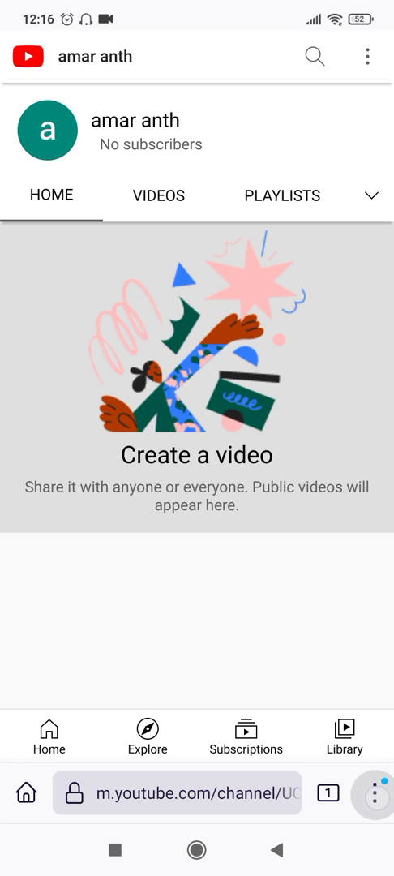
{"action": "left_click", "coordinate": [375, 814]}
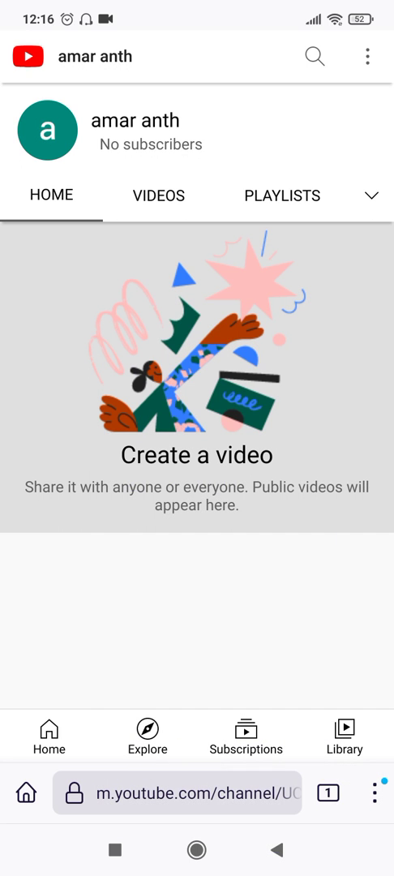
{"action": "left_click", "coordinate": [373, 794]}
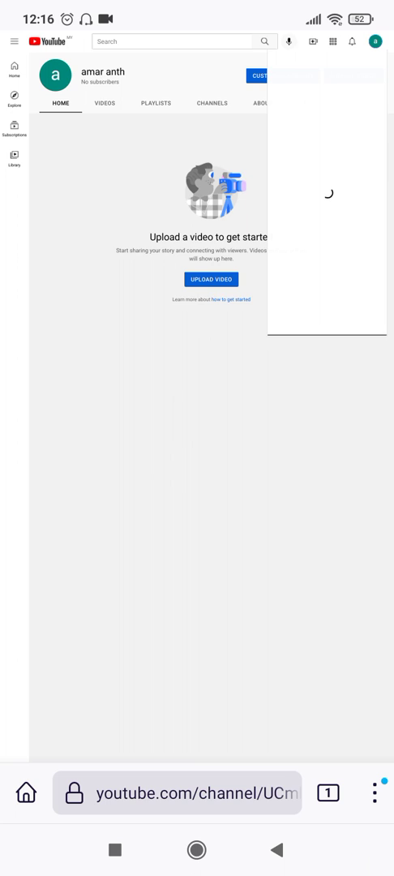
{"action": "left_click", "coordinate": [375, 42]}
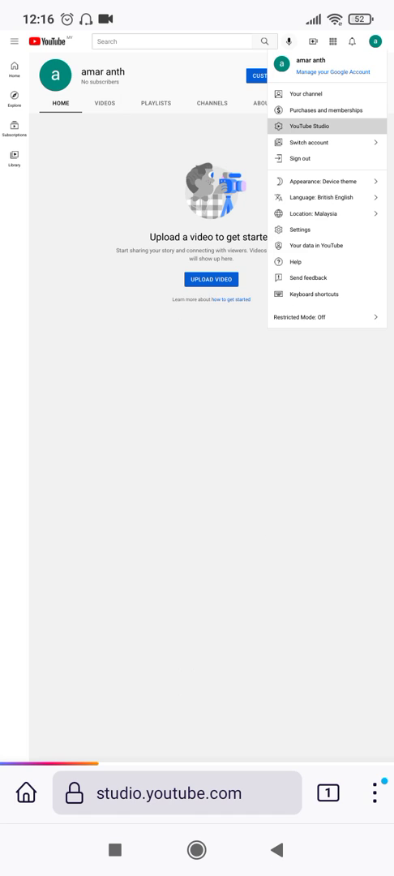
{"action": "left_click", "coordinate": [309, 127]}
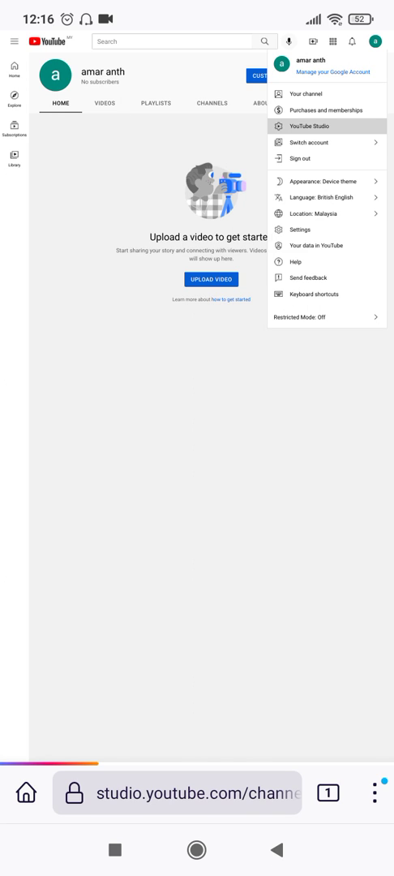
{"action": "left_click", "coordinate": [309, 127]}
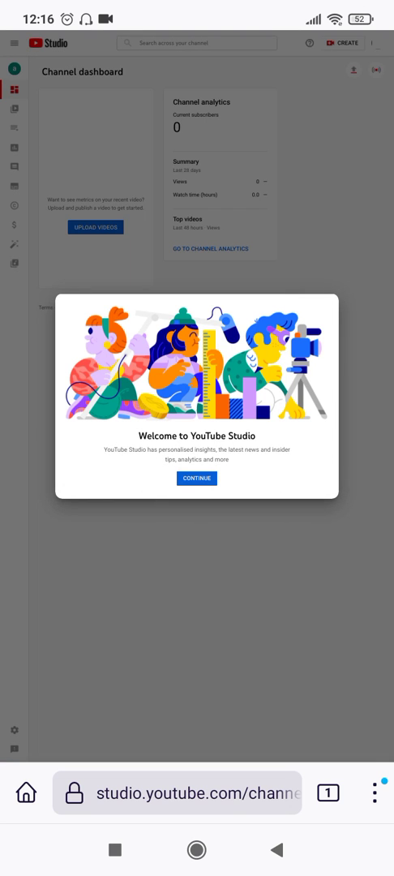
Dismiss the Welcome to YouTube Studio message and reach Settings in the sidebar.
{"action": "left_click", "coordinate": [197, 477]}
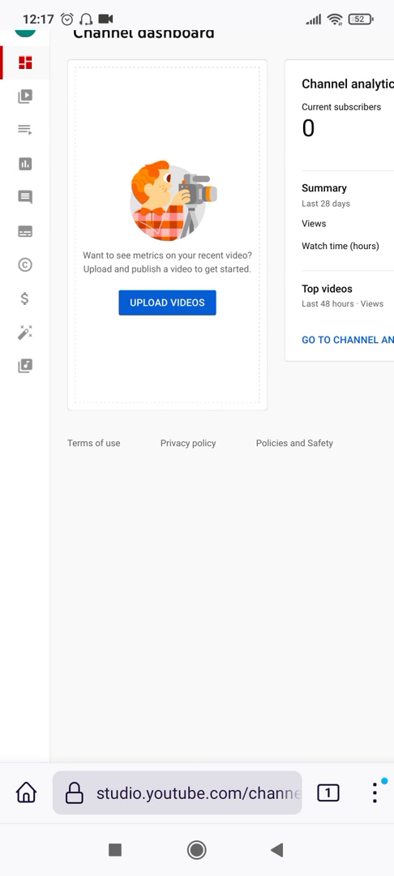
{"action": "scroll", "scroll_direction": "down", "scroll_amount": 3}
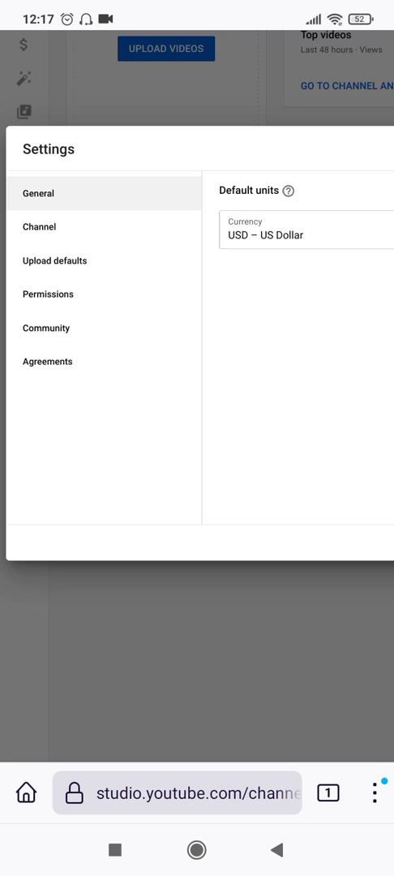
Show the Channel section's Advanced settings with the Made for Kids options.
{"action": "left_click", "coordinate": [39, 227]}
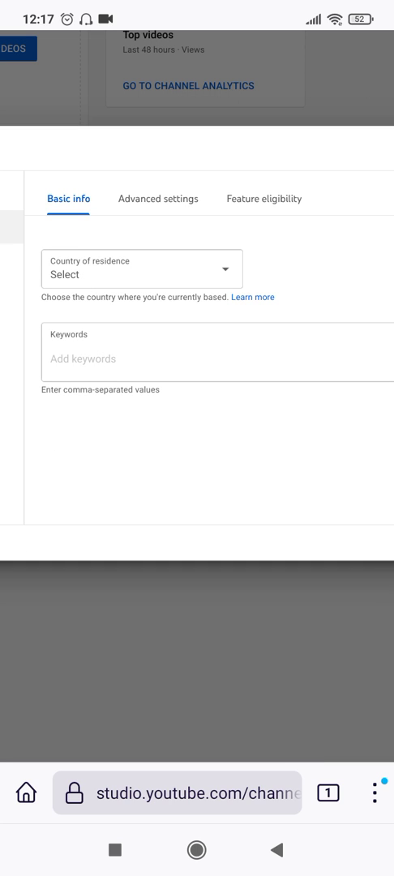
{"action": "left_click", "coordinate": [156, 198]}
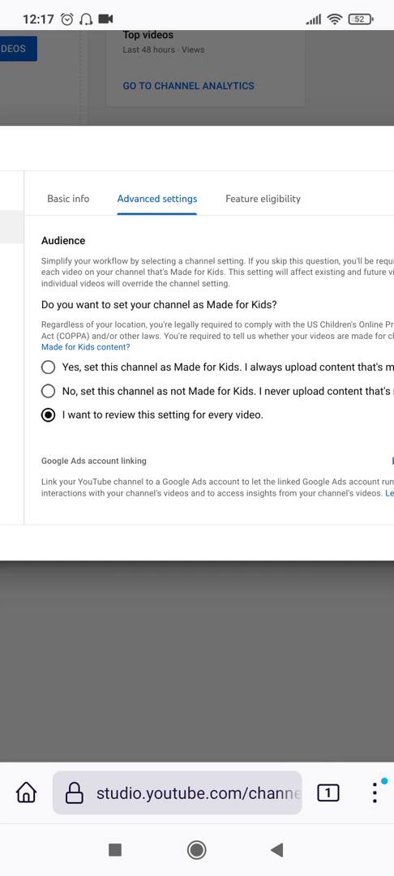
Untick 'Display the number of people subscribed to my channel', save, and dismiss the tip.
{"action": "scroll", "scroll_direction": "down", "scroll_amount": 3}
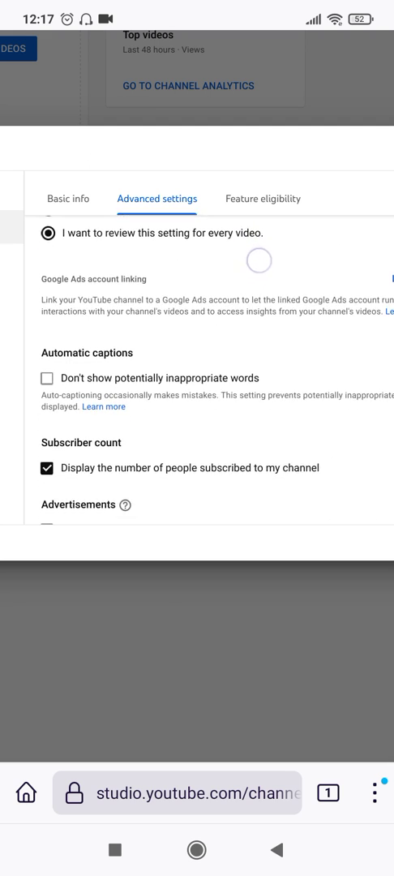
{"action": "scroll", "scroll_direction": "down", "scroll_amount": 3}
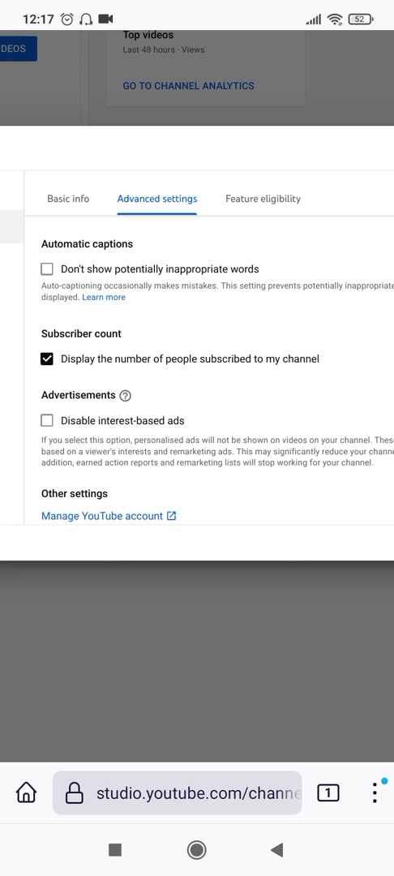
{"action": "left_click", "coordinate": [46, 358]}
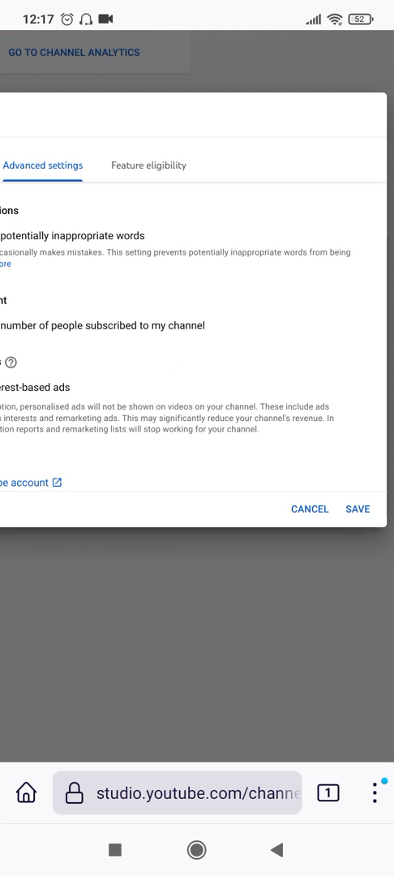
{"action": "left_click", "coordinate": [309, 509]}
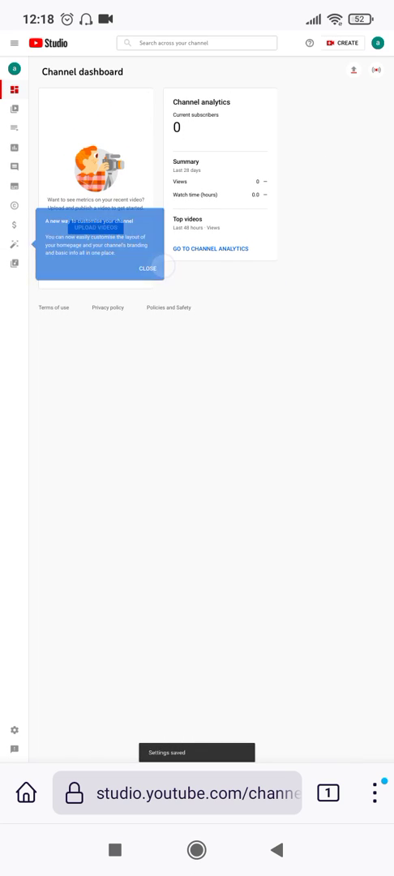
{"action": "left_click", "coordinate": [148, 270]}
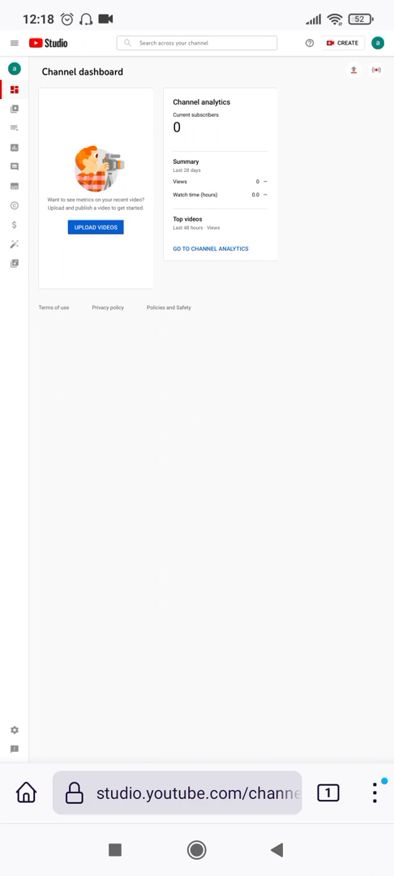